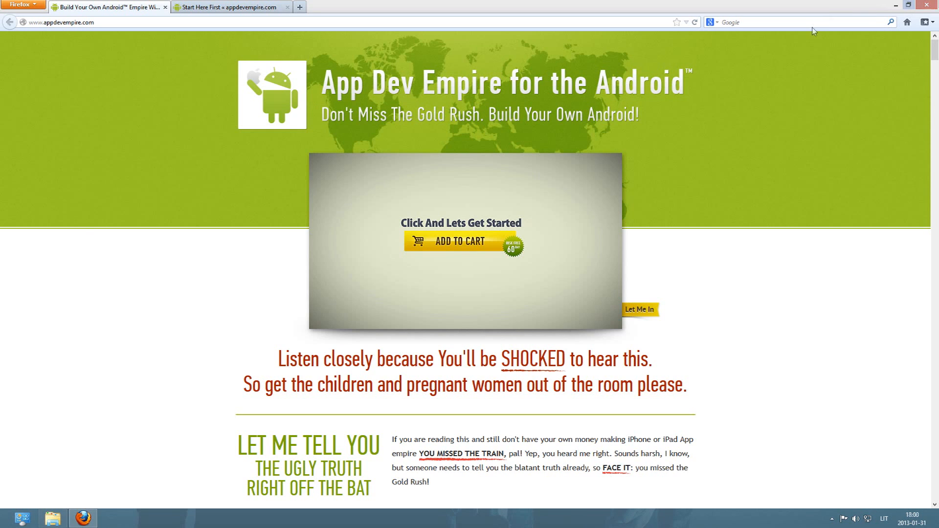
# Go to the Start Here First tab and open the course's welcome article
pyautogui.click(234, 6)
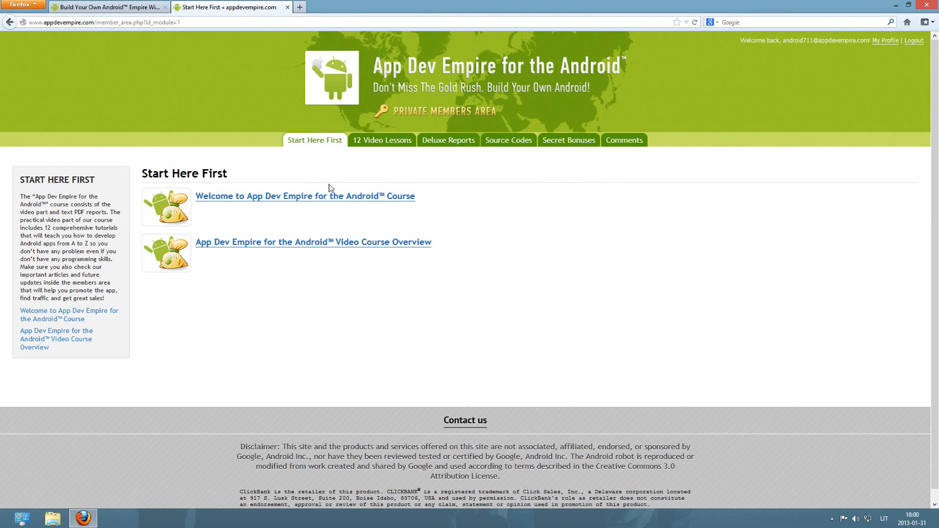
pyautogui.moveTo(326, 198)
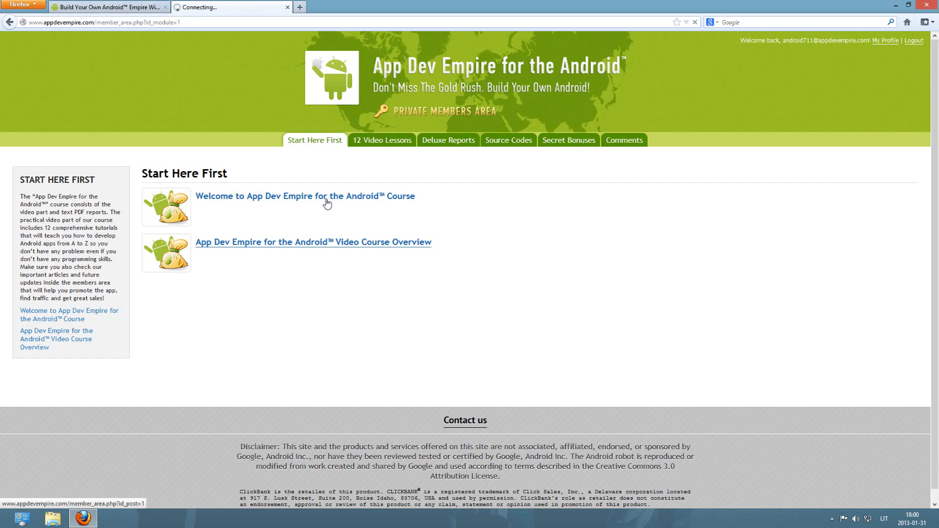
pyautogui.click(305, 196)
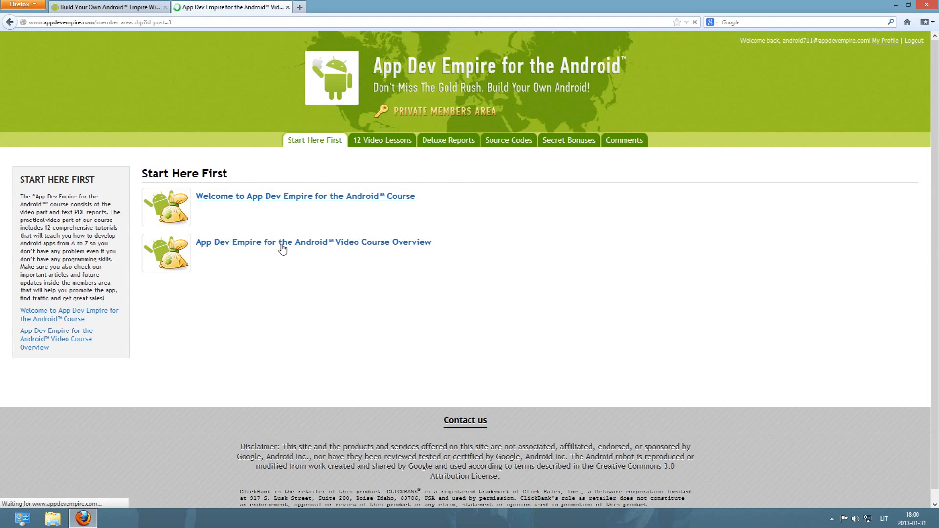
# Read the Video Course Overview's PDF report, then go back to the overview article
pyautogui.click(313, 242)
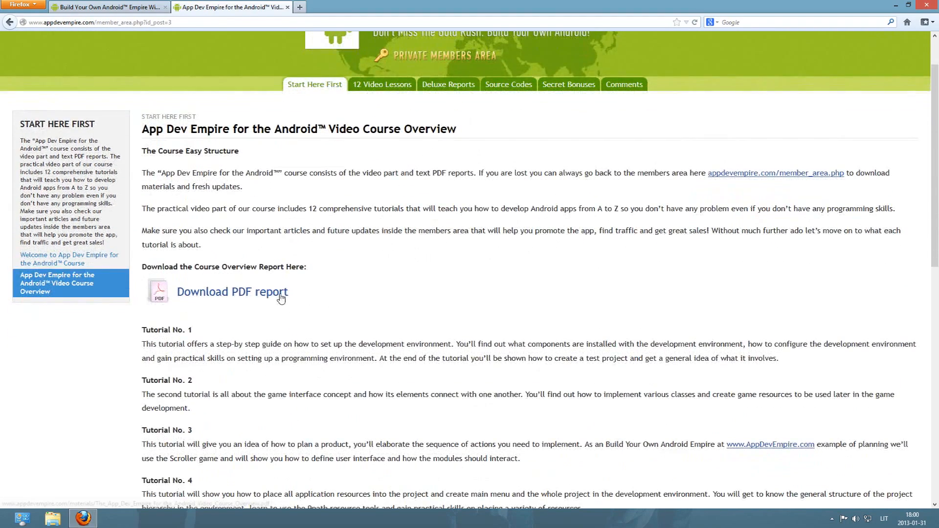
pyautogui.click(231, 292)
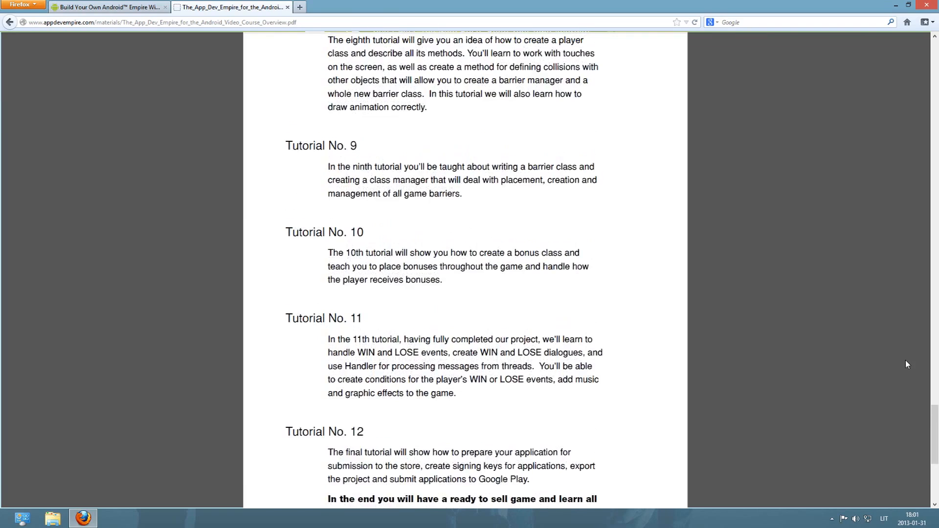
pyautogui.scroll(3)
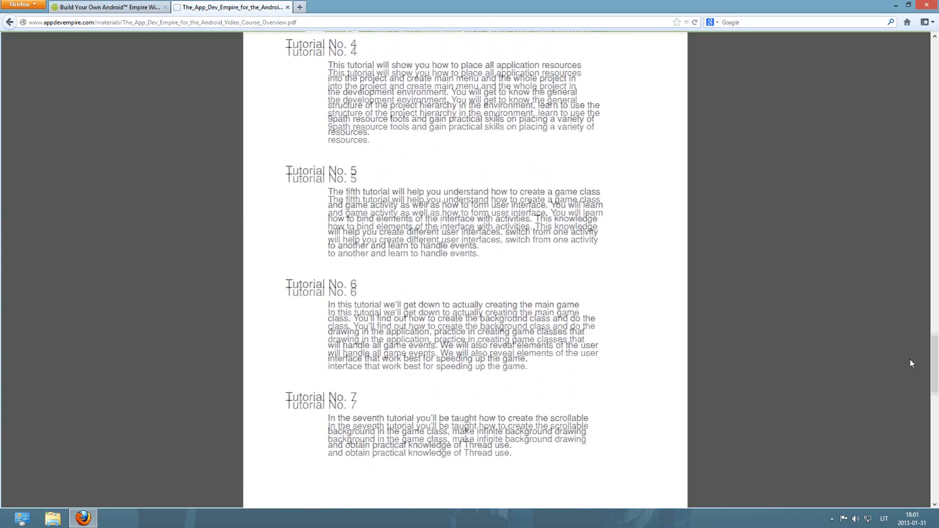
pyautogui.scroll(3)
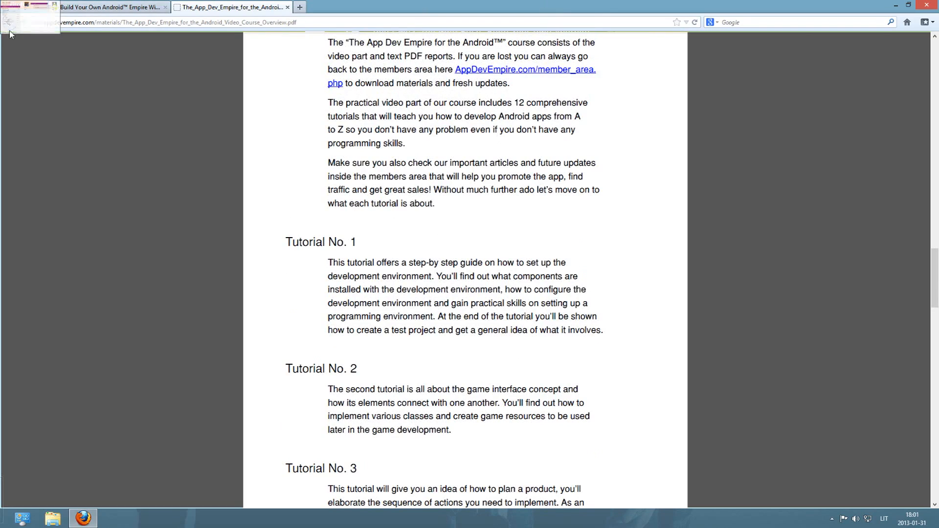
pyautogui.click(10, 22)
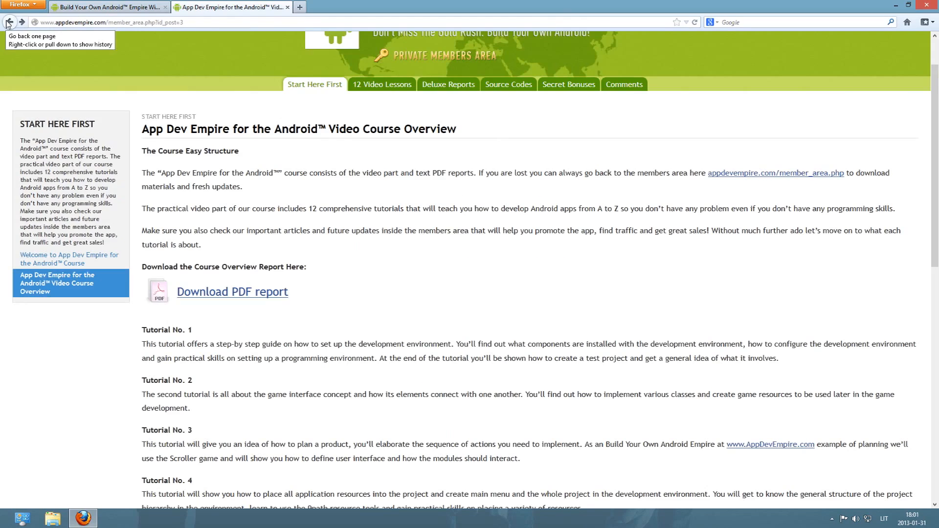
pyautogui.moveTo(382, 84)
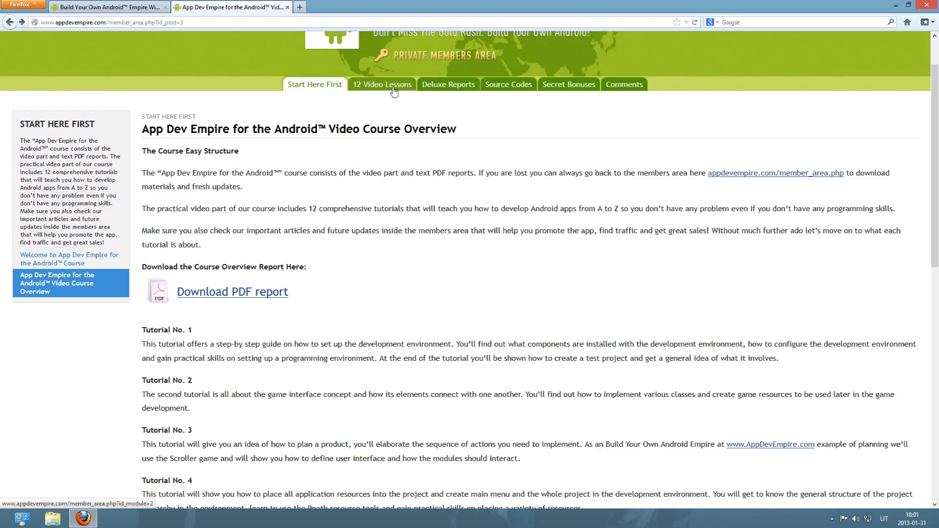
# Browse the 12 Video Lessons list and open Video Lesson 2
pyautogui.click(381, 84)
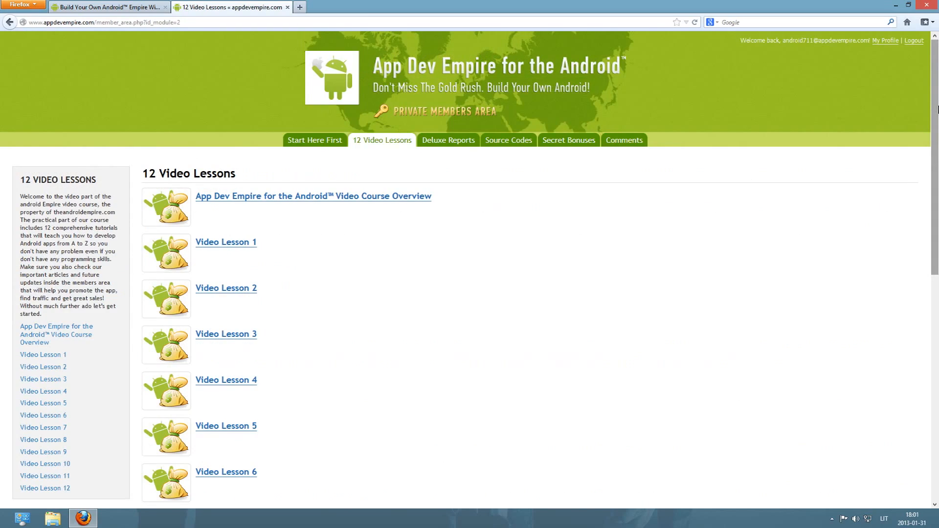
pyautogui.scroll(-3)
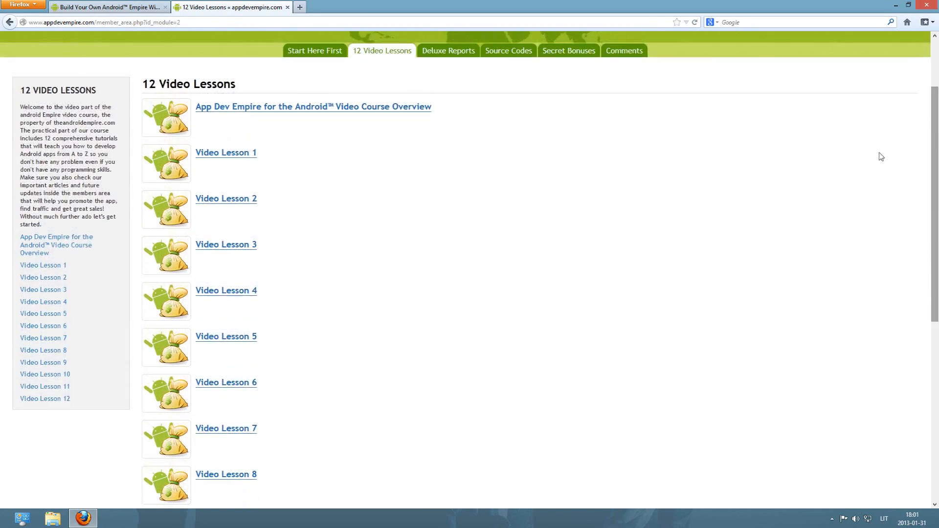
pyautogui.click(226, 198)
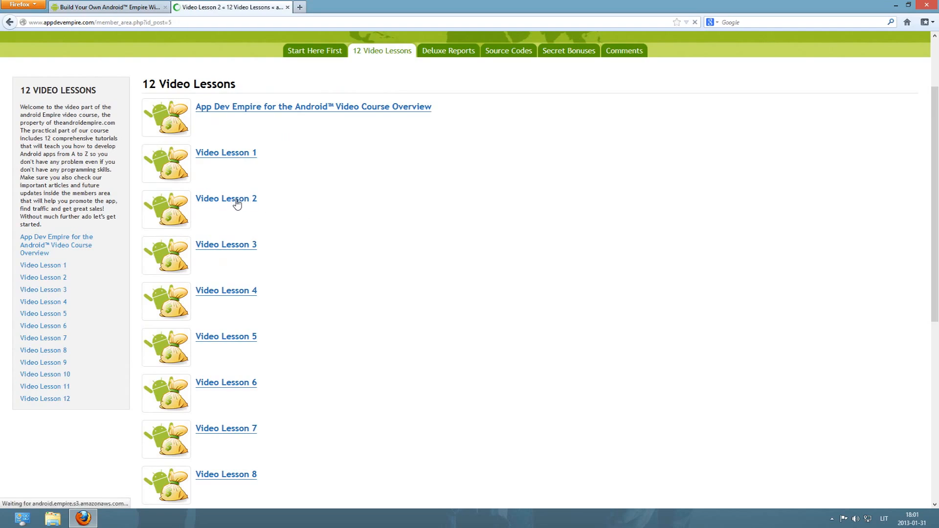
# Scroll down Video Lesson 2's page to its embedded lesson video
pyautogui.click(226, 199)
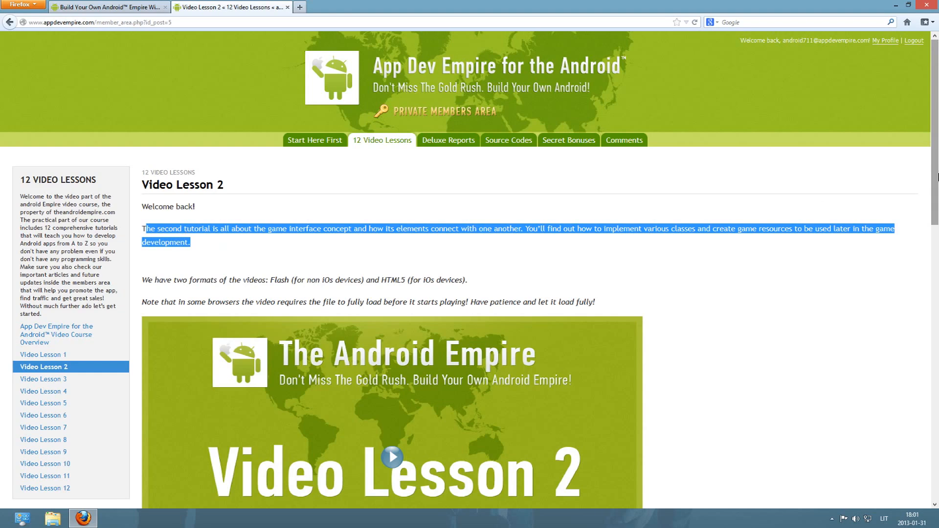
pyautogui.scroll(-3)
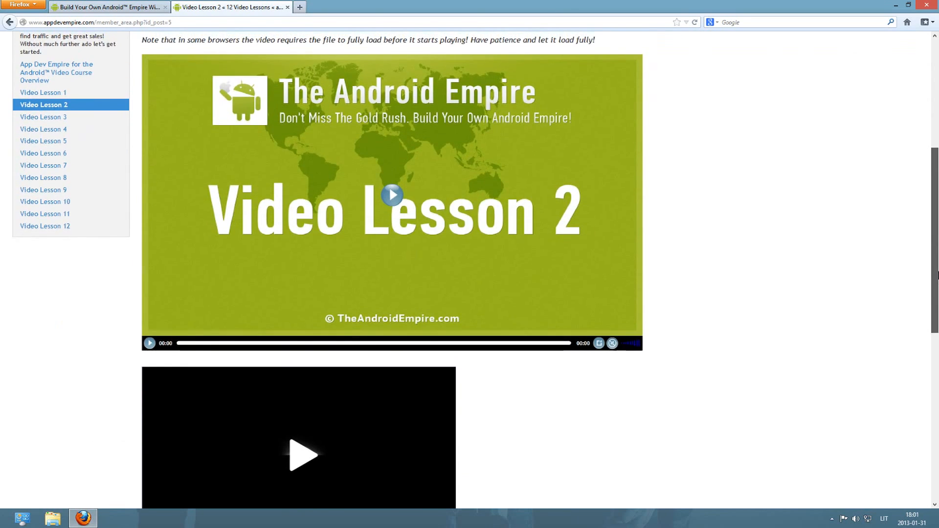
pyautogui.scroll(-3)
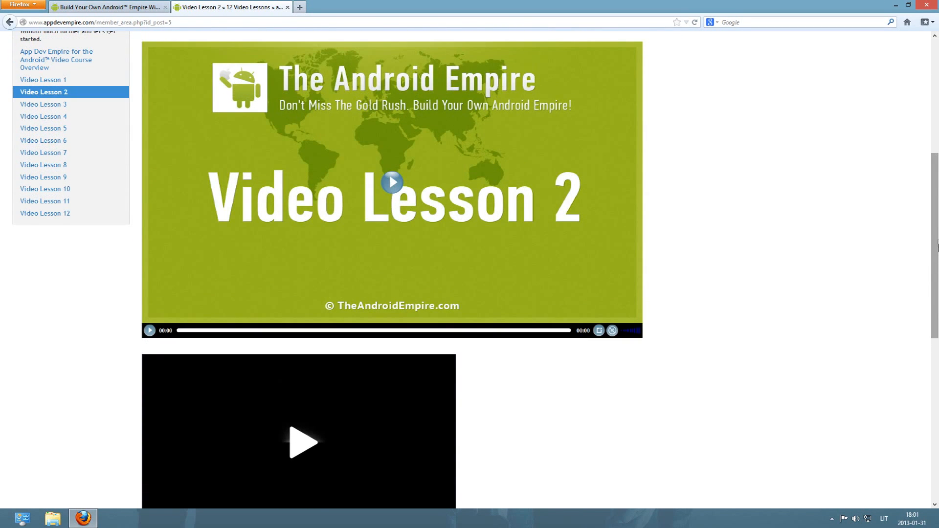
pyautogui.moveTo(931, 216)
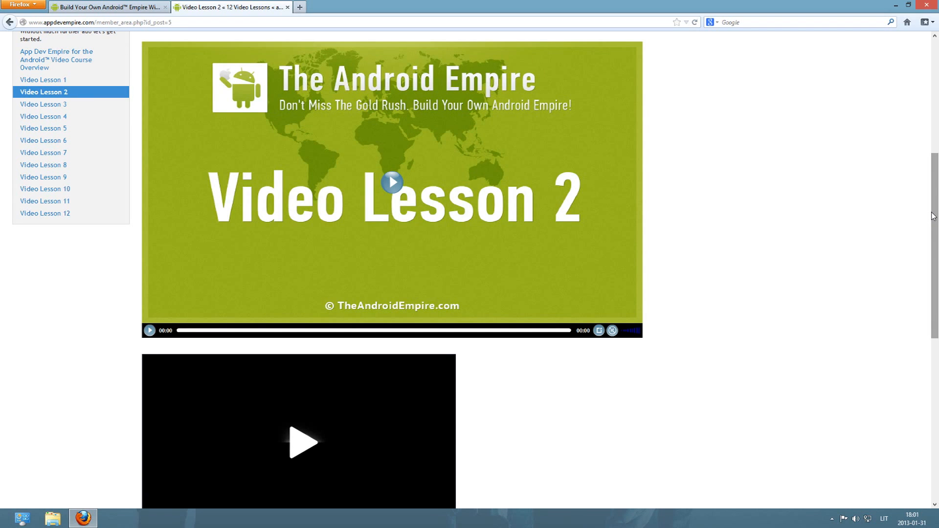
pyautogui.moveTo(391, 181)
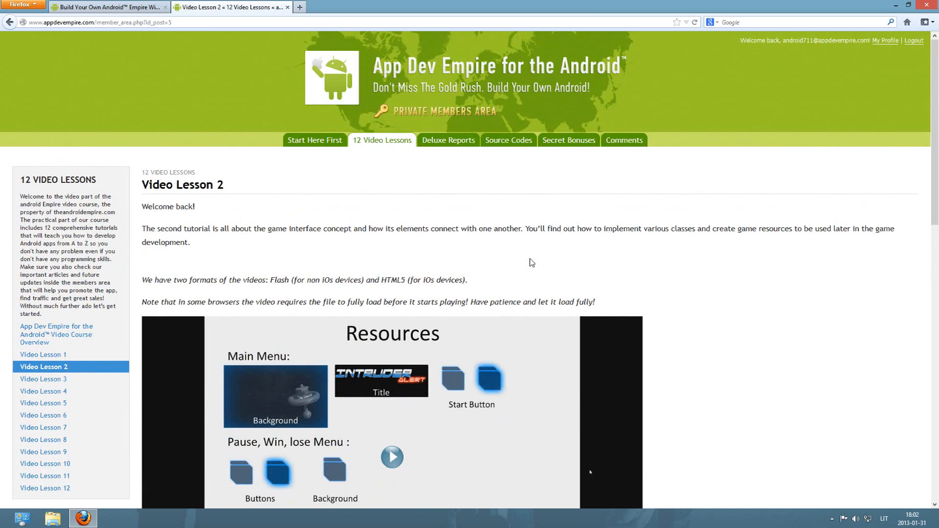
pyautogui.moveTo(507, 152)
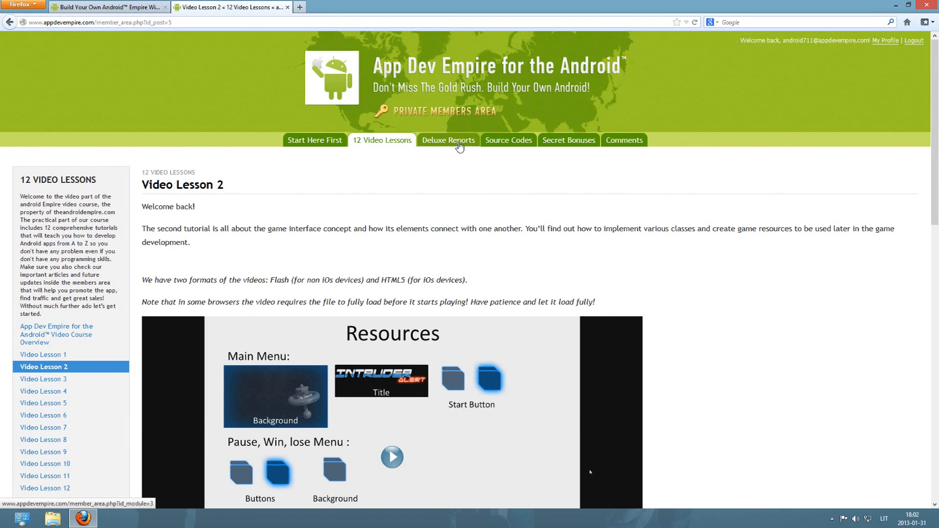
# Review the six Deluxe Reports and open 'Top 9 Ways to Monetize your Android App or Game'
pyautogui.click(447, 140)
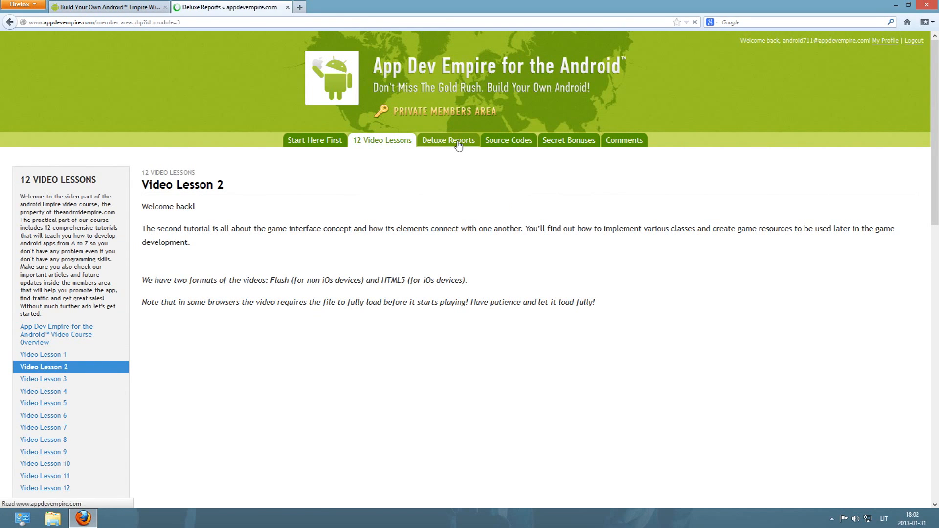
pyautogui.click(448, 141)
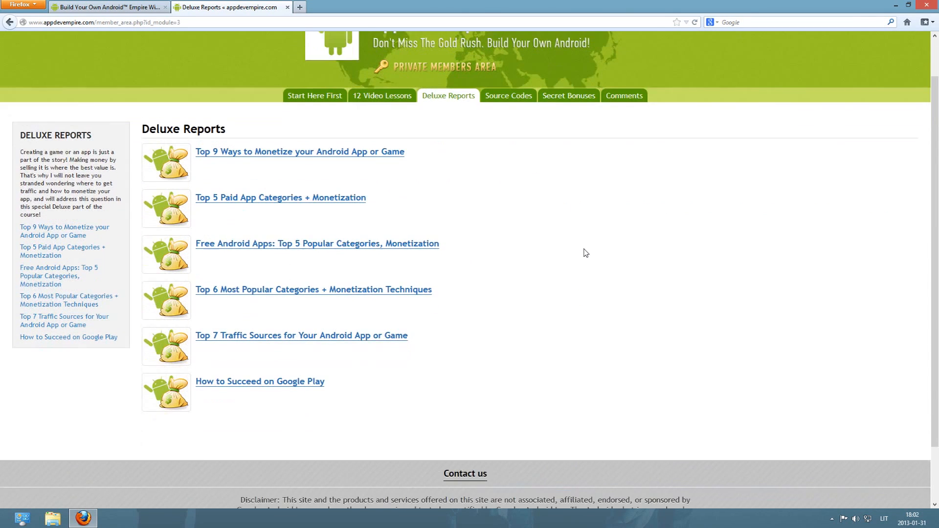
pyautogui.scroll(-3)
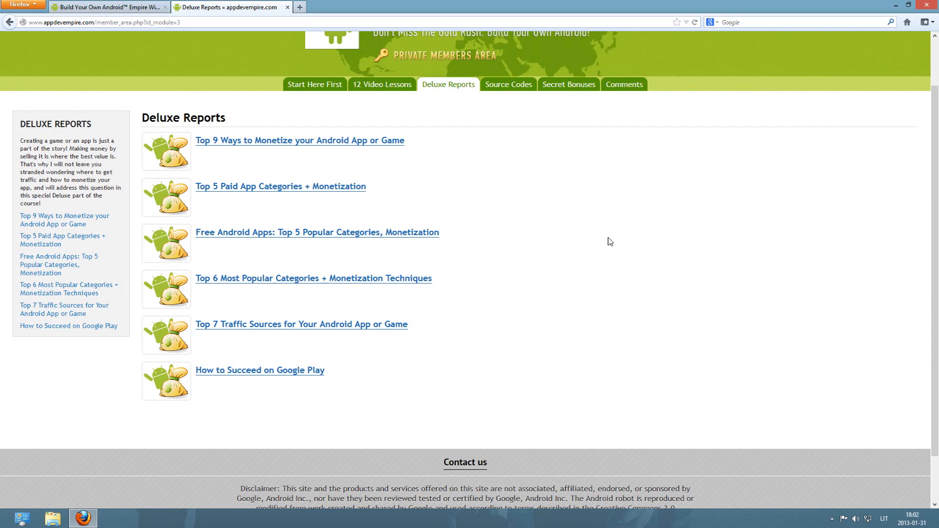
pyautogui.moveTo(413, 186)
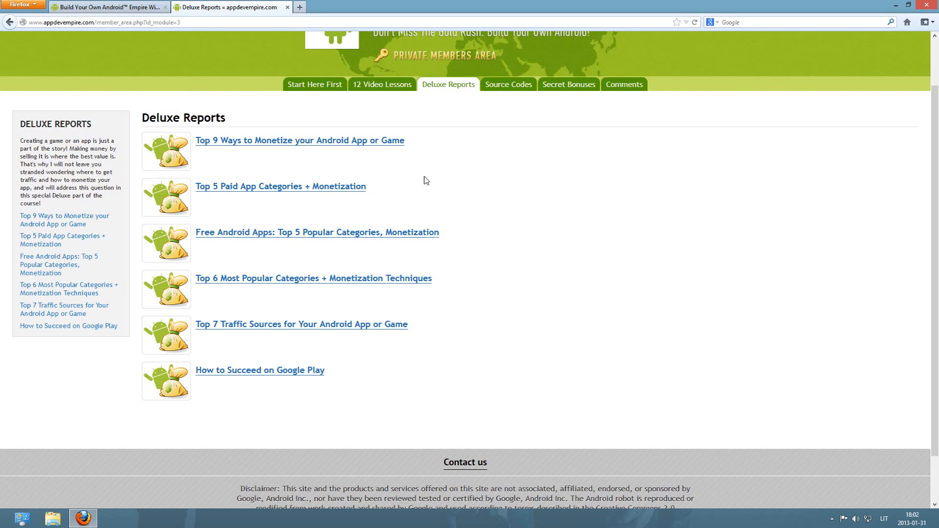
pyautogui.moveTo(415, 175)
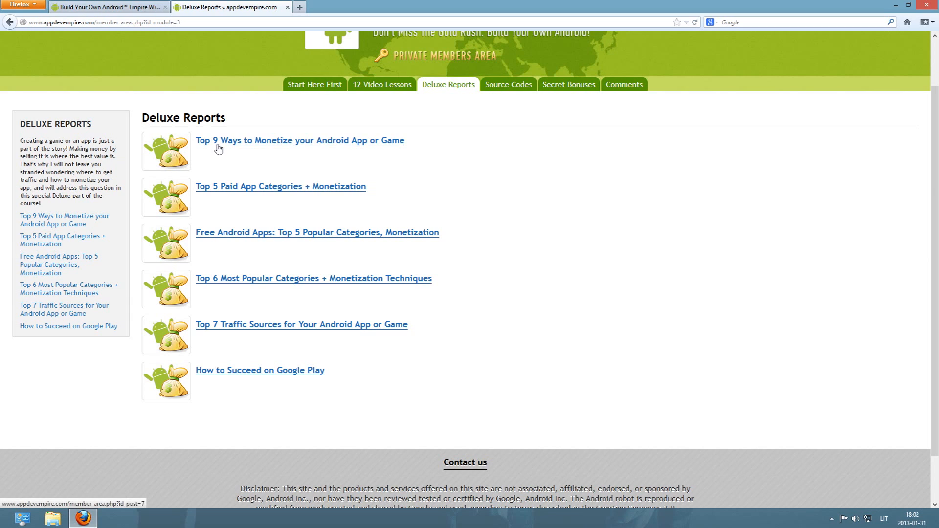
pyautogui.moveTo(329, 150)
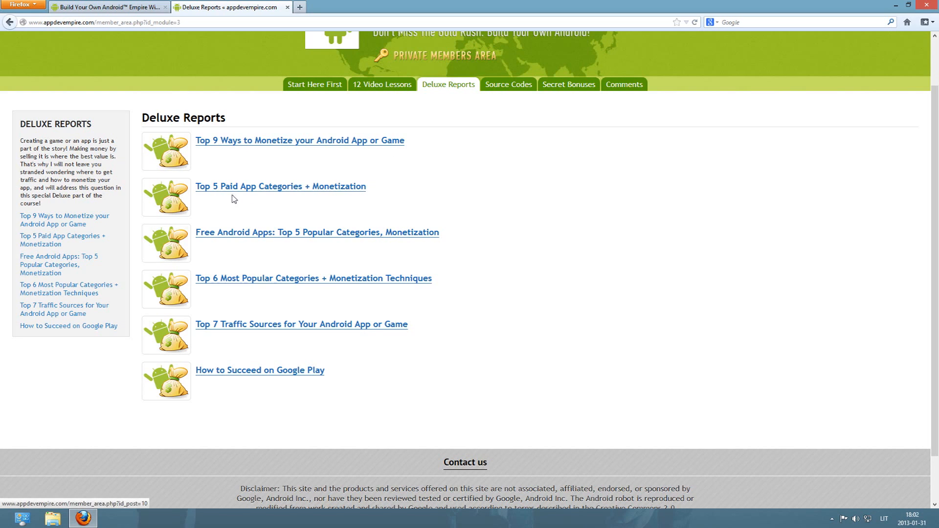
pyautogui.moveTo(336, 195)
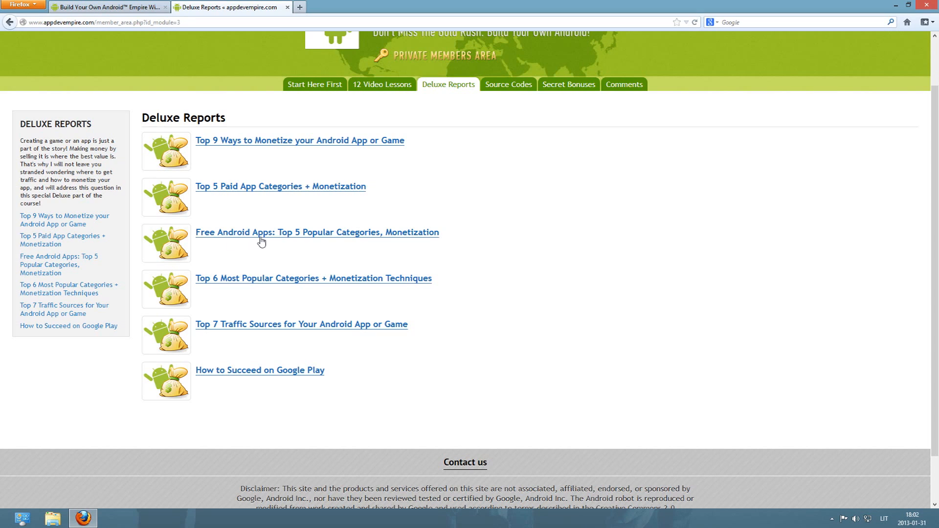
pyautogui.moveTo(349, 250)
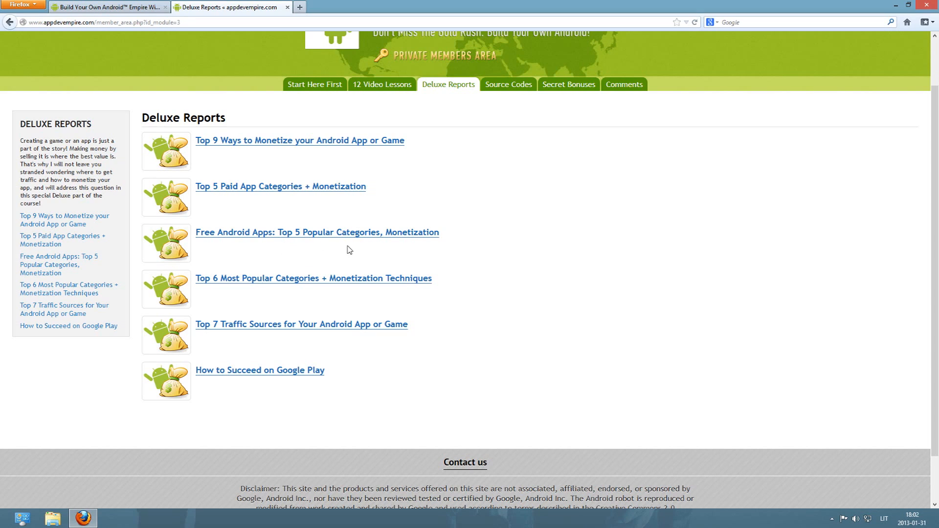
pyautogui.moveTo(222, 297)
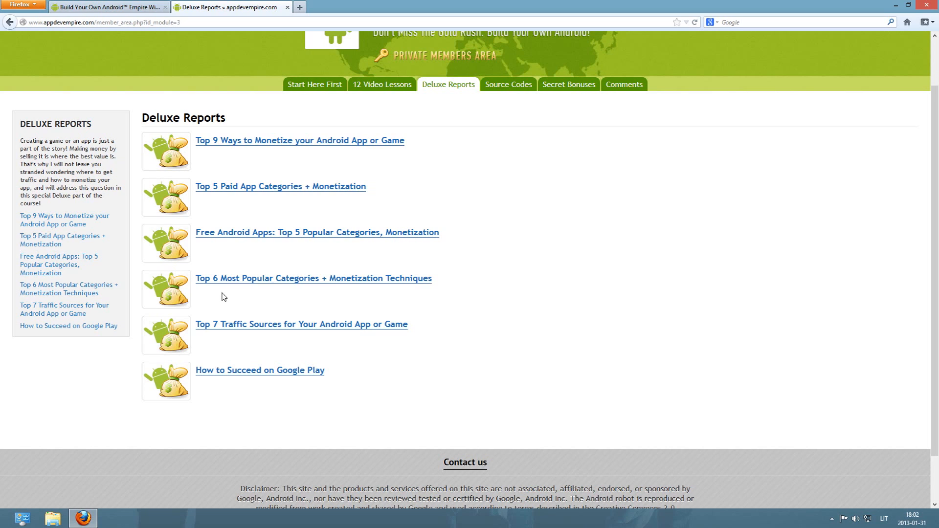
pyautogui.moveTo(298, 283)
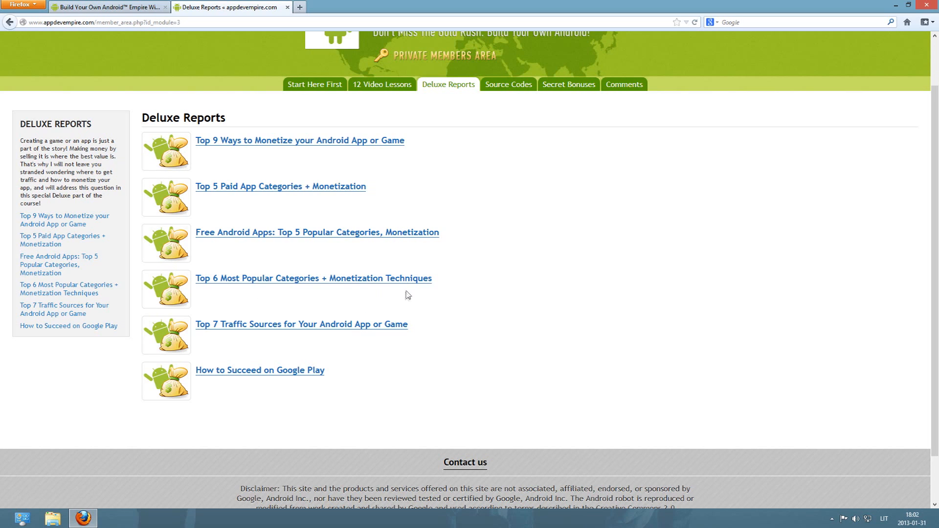
pyautogui.moveTo(271, 333)
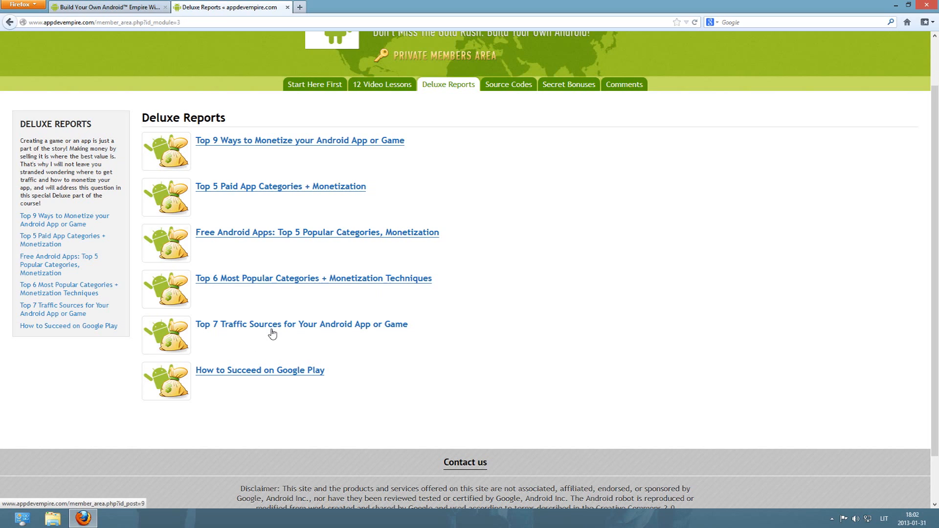
pyautogui.moveTo(363, 343)
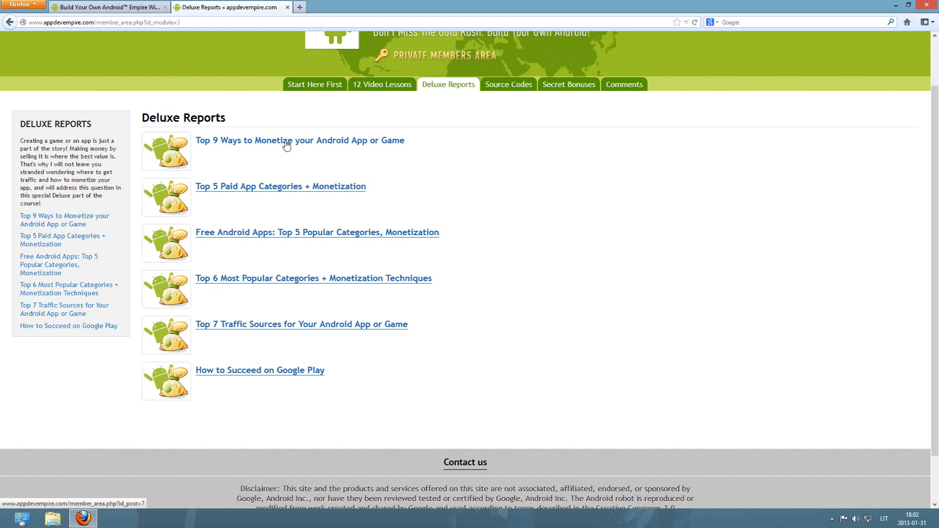
pyautogui.click(299, 141)
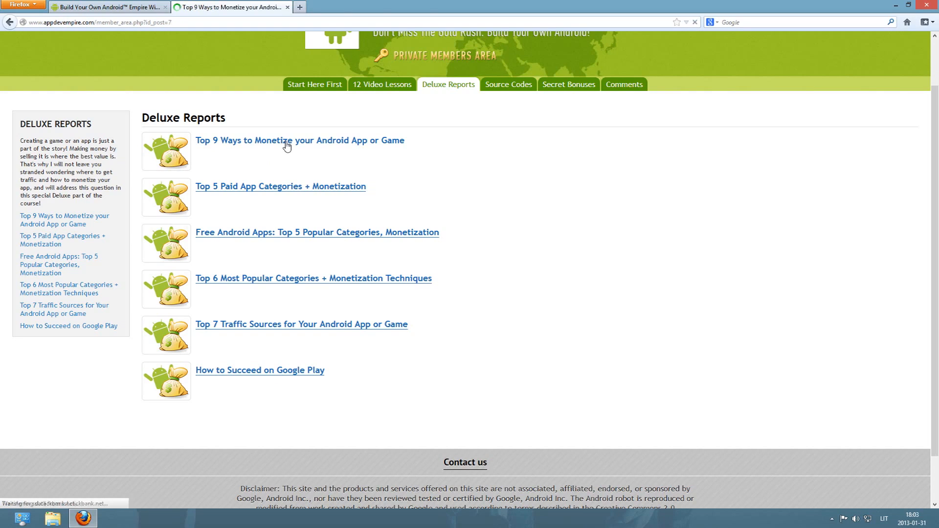
pyautogui.click(300, 141)
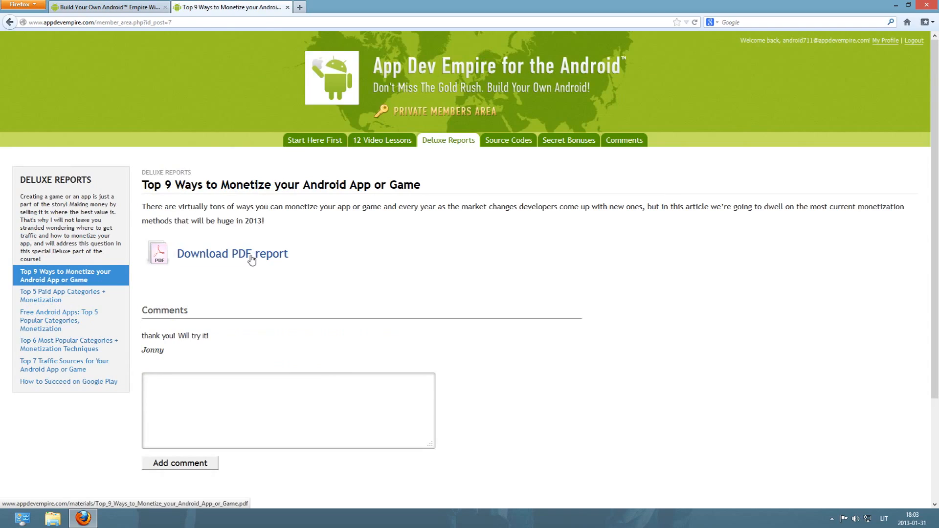
pyautogui.click(233, 253)
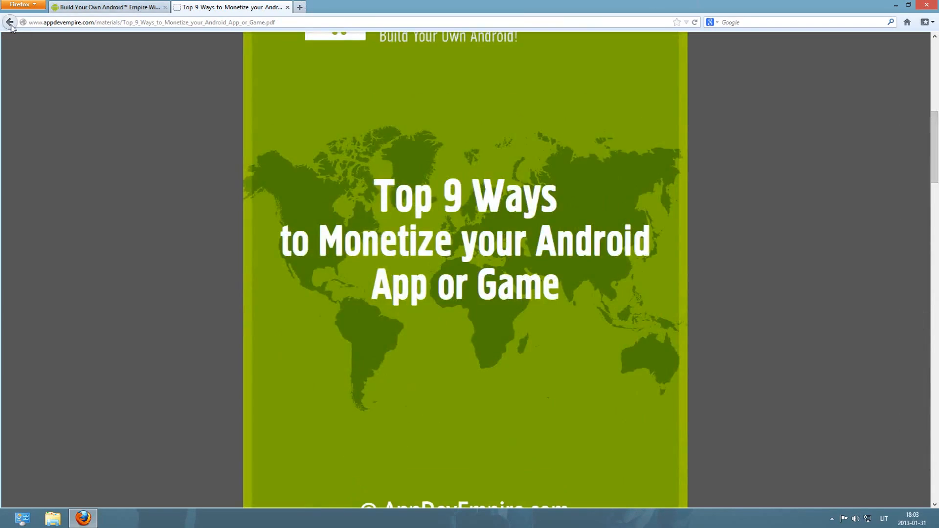
pyautogui.click(10, 22)
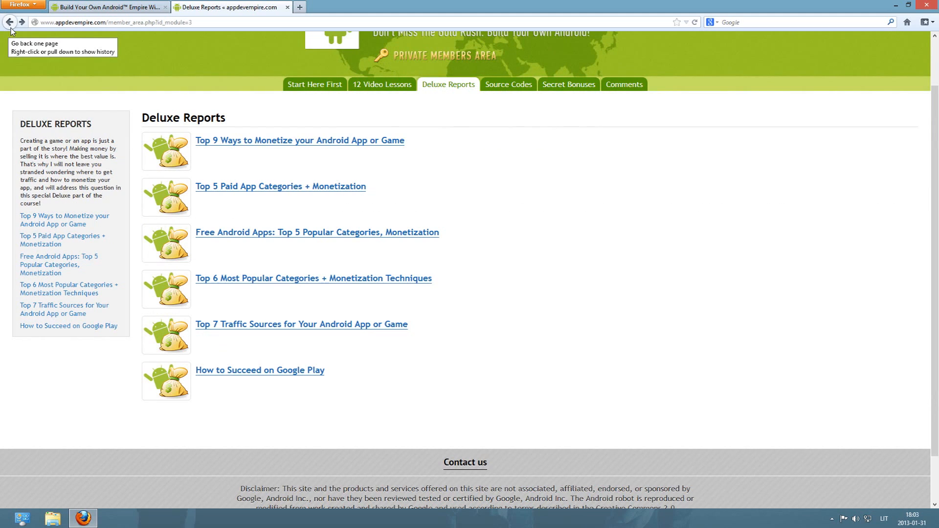
# Go to the Source Codes section and open its Download The Source Codes page
pyautogui.click(508, 85)
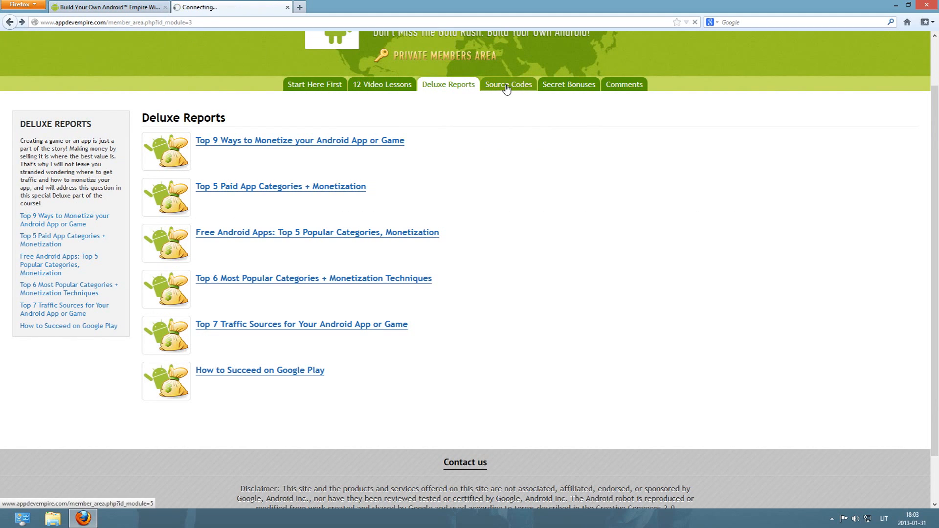
pyautogui.click(507, 85)
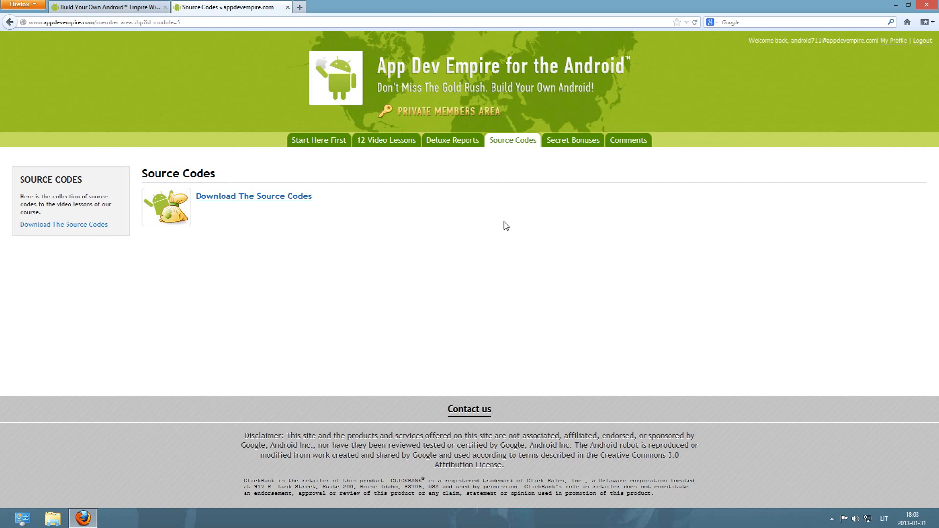
pyautogui.moveTo(515, 213)
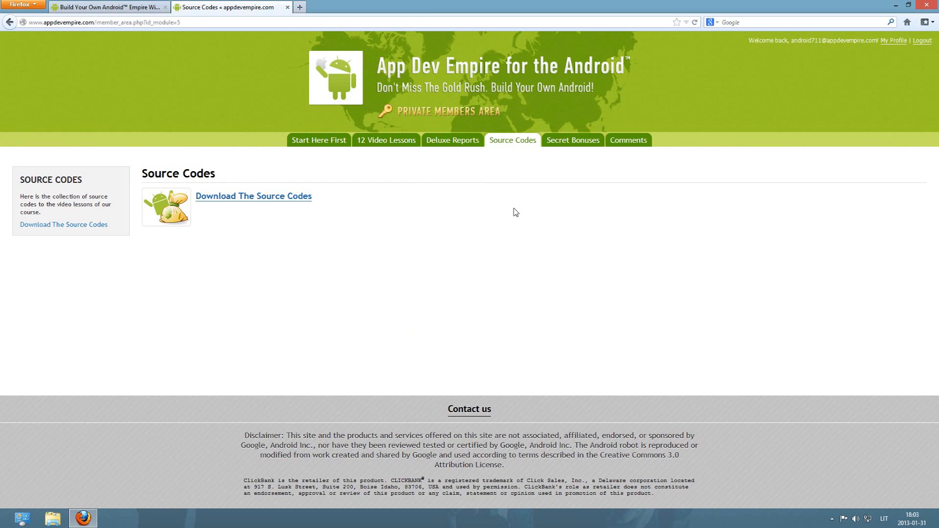
pyautogui.moveTo(522, 217)
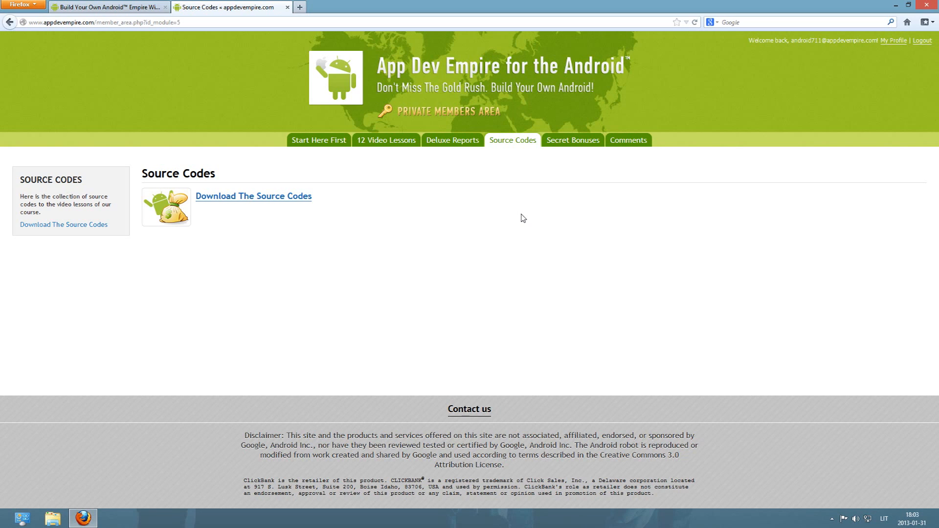
pyautogui.click(253, 196)
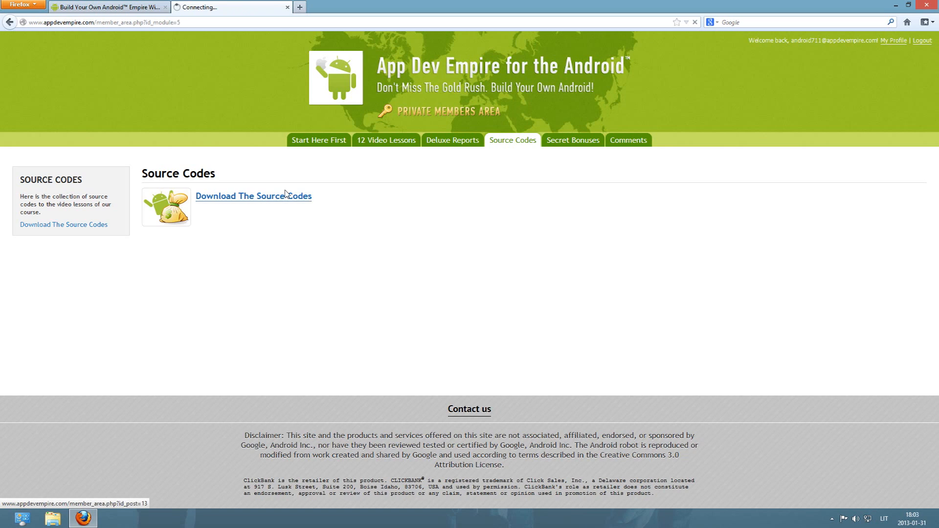
# Tick 'Yes, I have completed all 12 lessons', start the download, then cancel saving
pyautogui.click(253, 196)
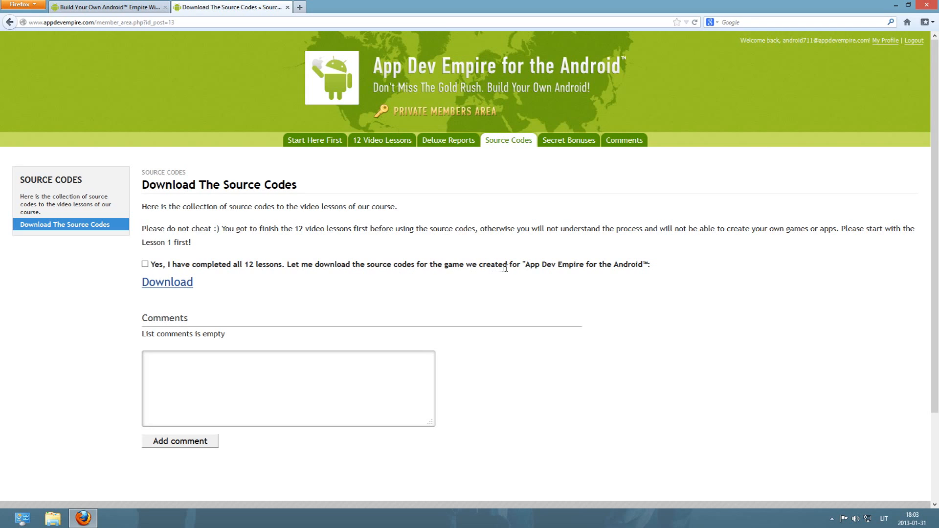
pyautogui.click(145, 264)
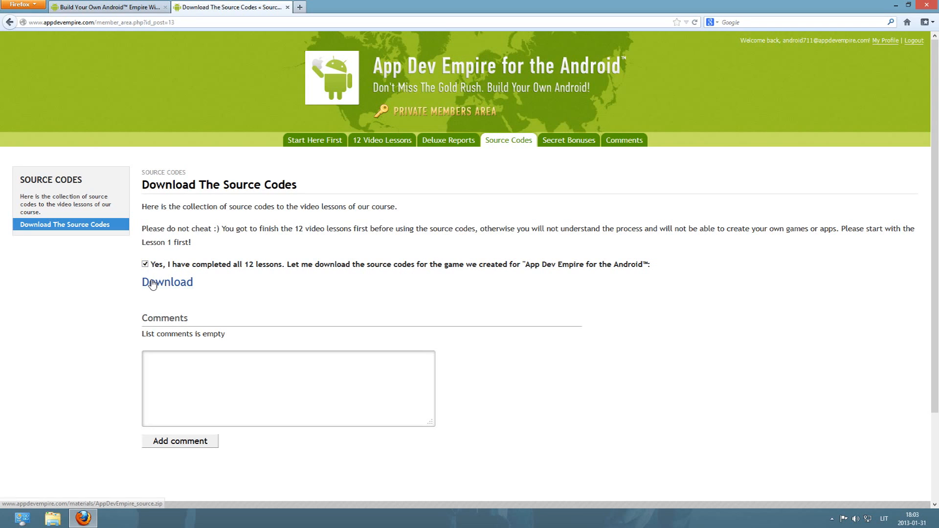
pyautogui.click(168, 282)
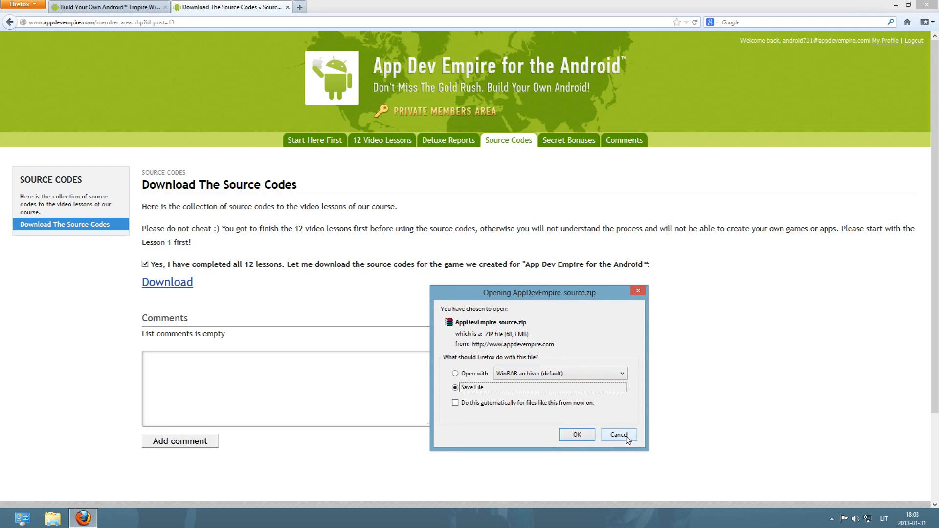
pyautogui.click(618, 435)
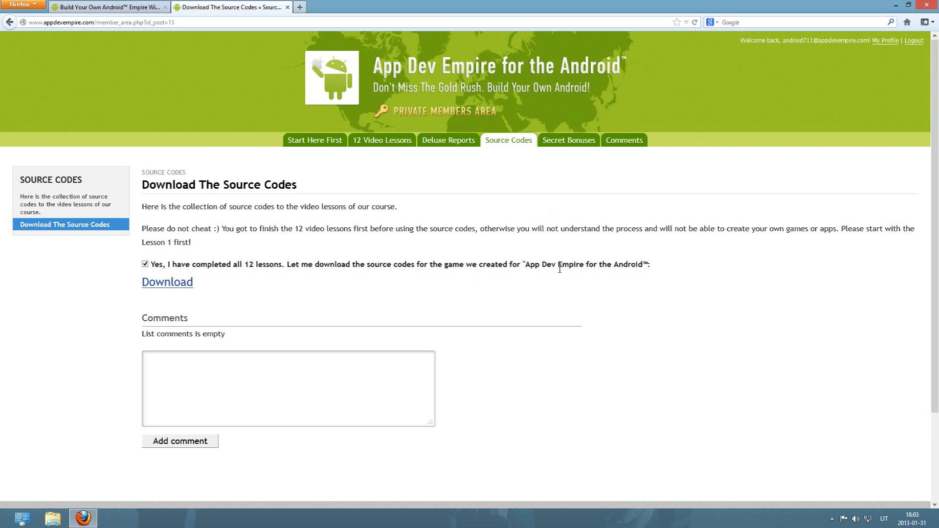
pyautogui.moveTo(568, 140)
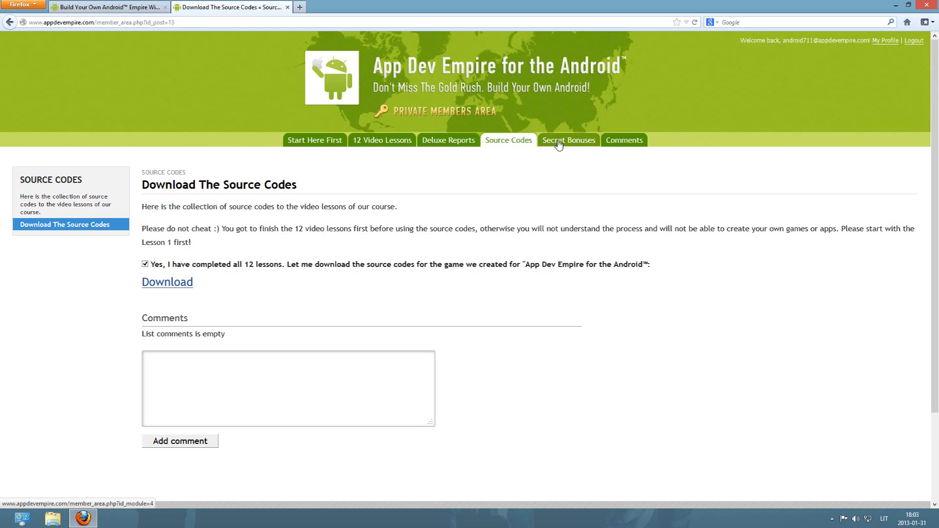
# View the Secret Bonuses notice about the 26 May 2013 bonus module release
pyautogui.click(568, 141)
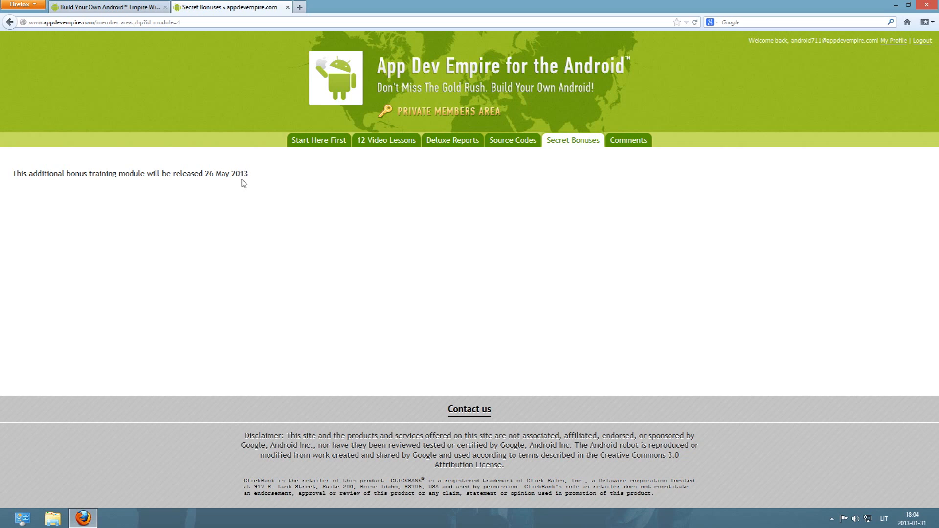
pyautogui.moveTo(248, 183)
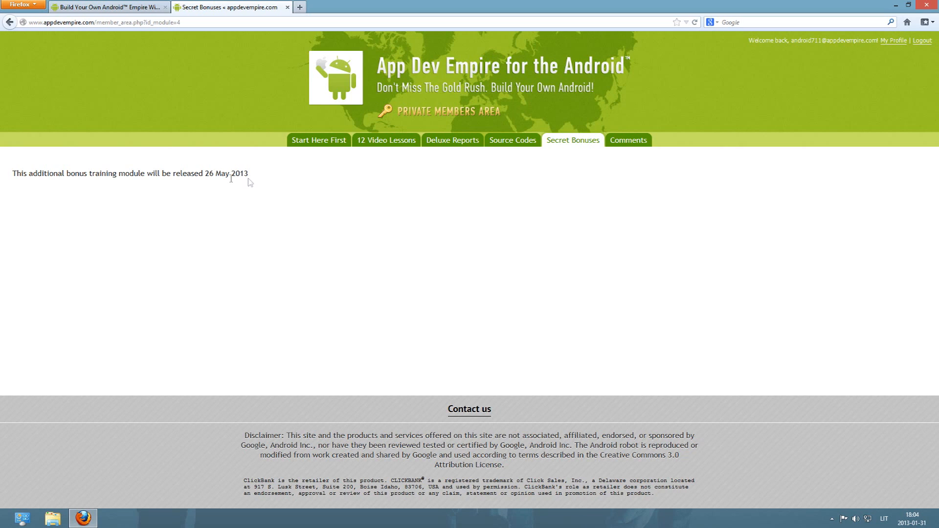
pyautogui.moveTo(219, 158)
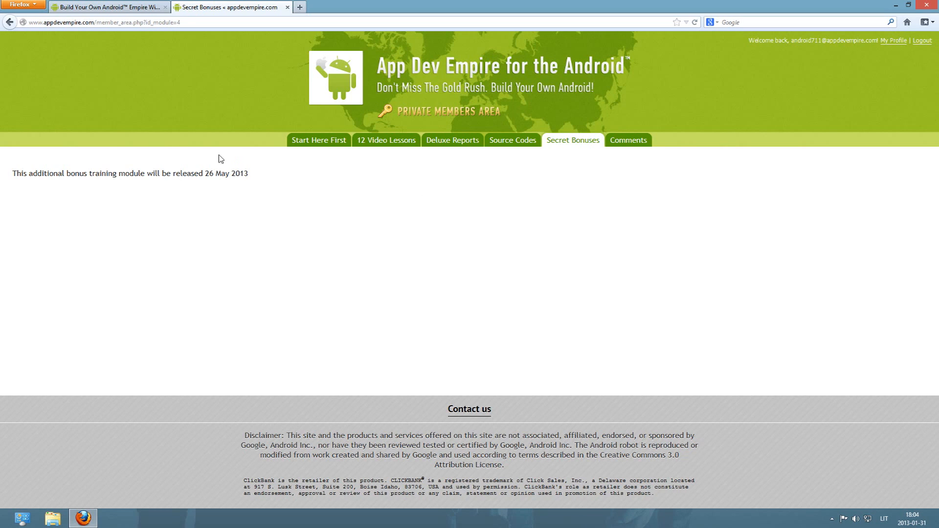
pyautogui.moveTo(635, 163)
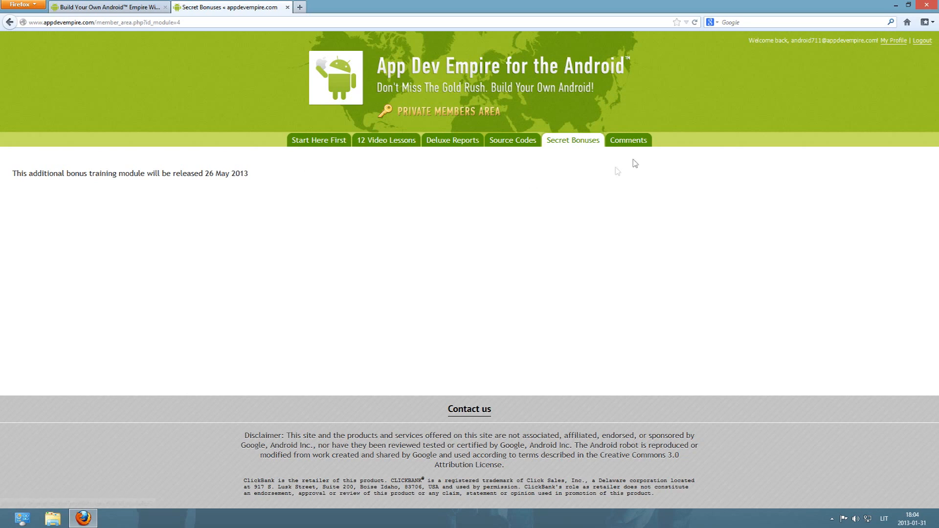
pyautogui.moveTo(641, 172)
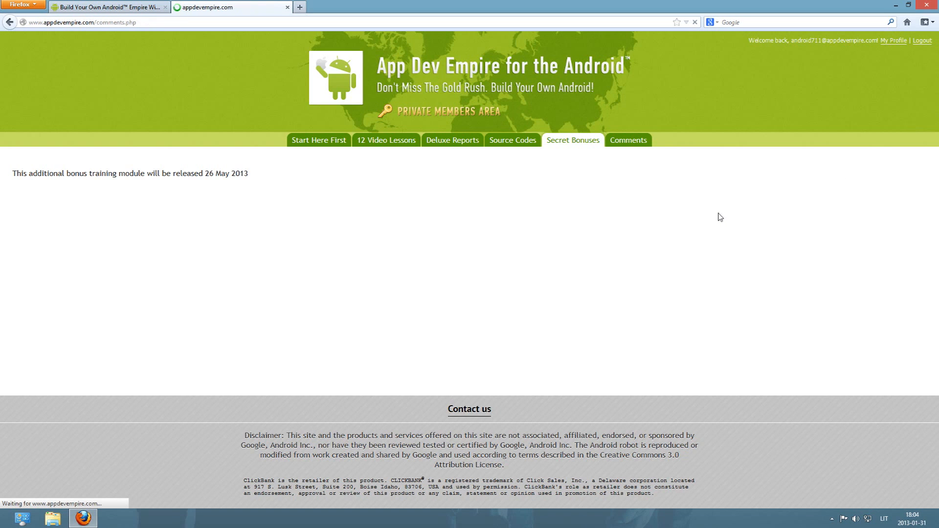
# Read the member comments page, then return to the Start Here First section
pyautogui.click(627, 139)
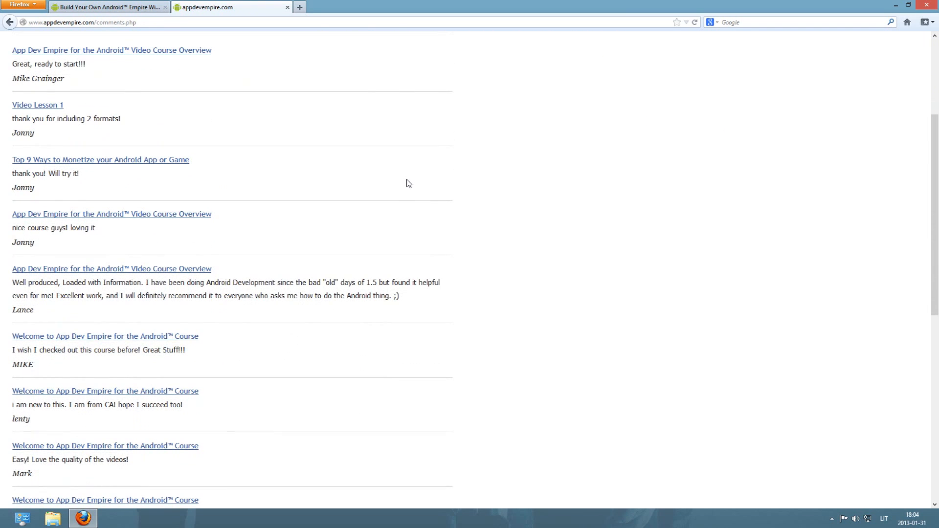
pyautogui.scroll(-3)
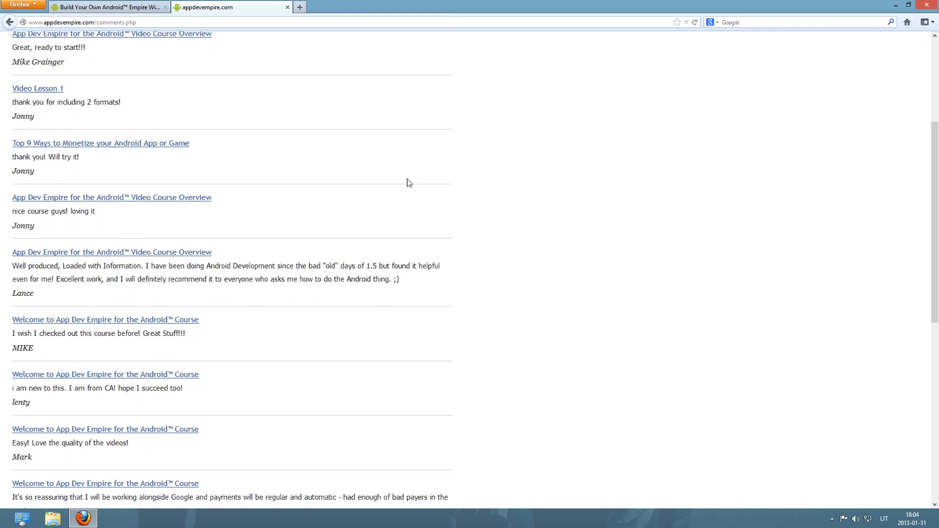
pyautogui.scroll(-3)
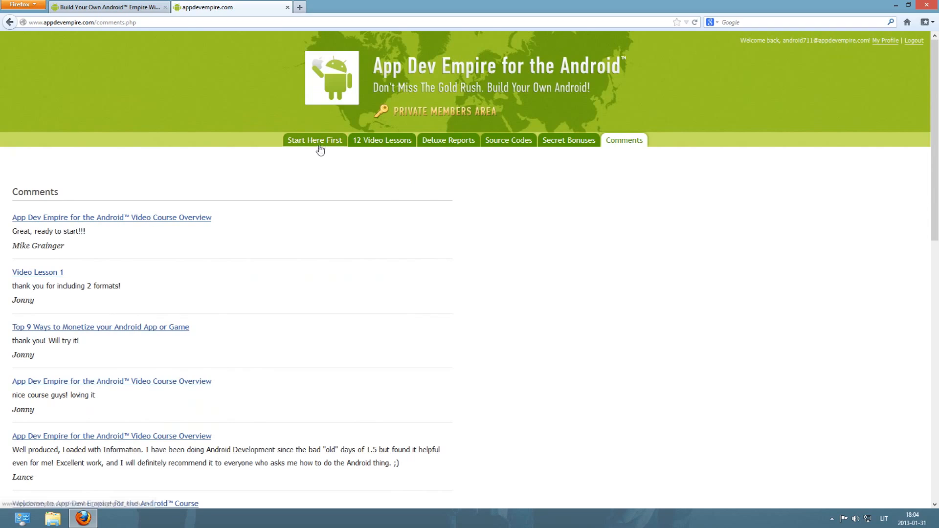
pyautogui.click(315, 139)
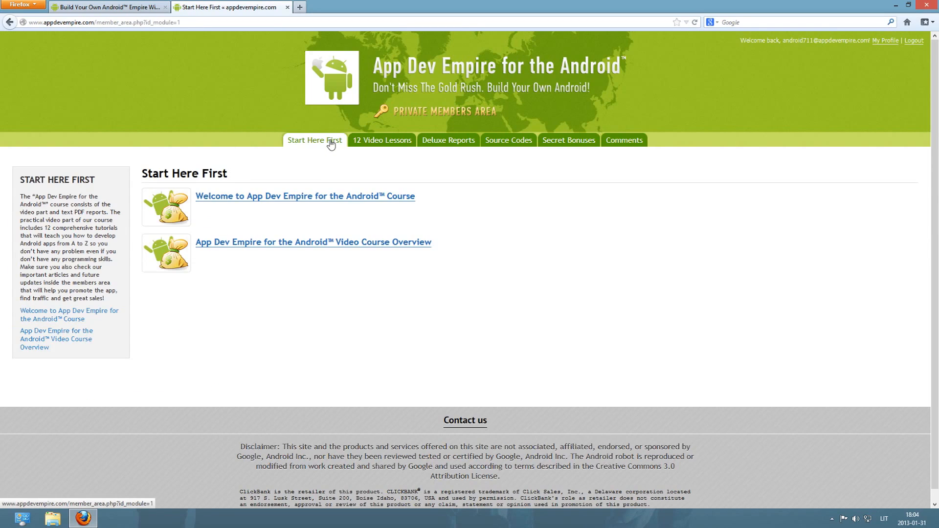